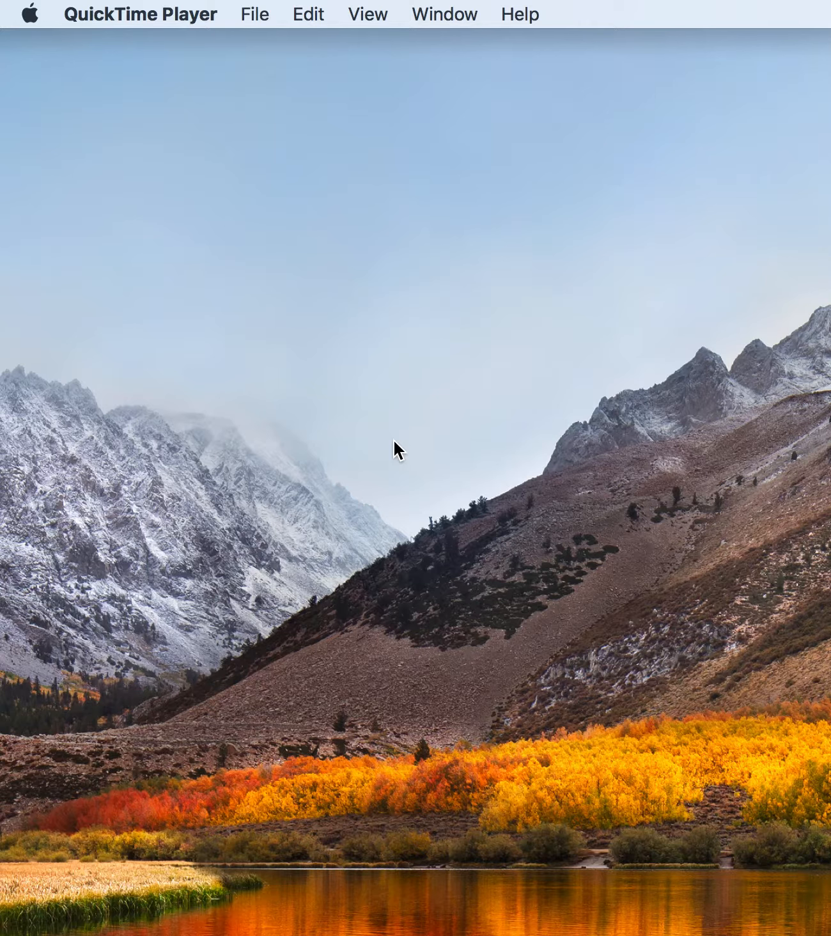
{"action": "mouse_move", "coordinate": [386, 330]}
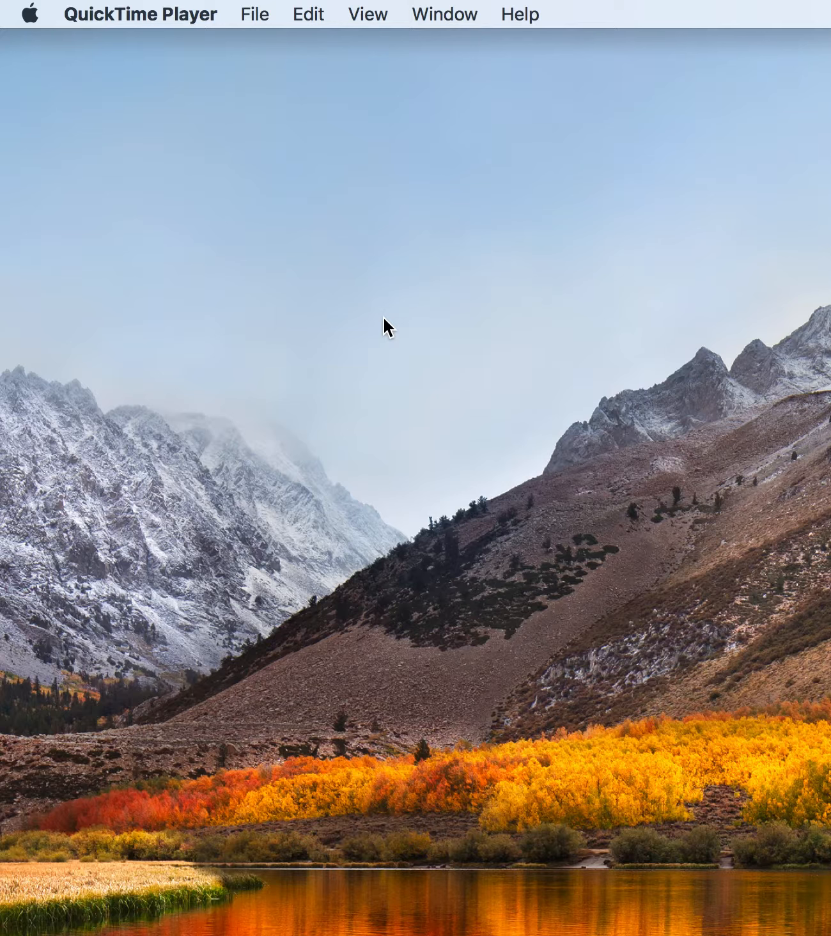
{"action": "mouse_move", "coordinate": [135, 197]}
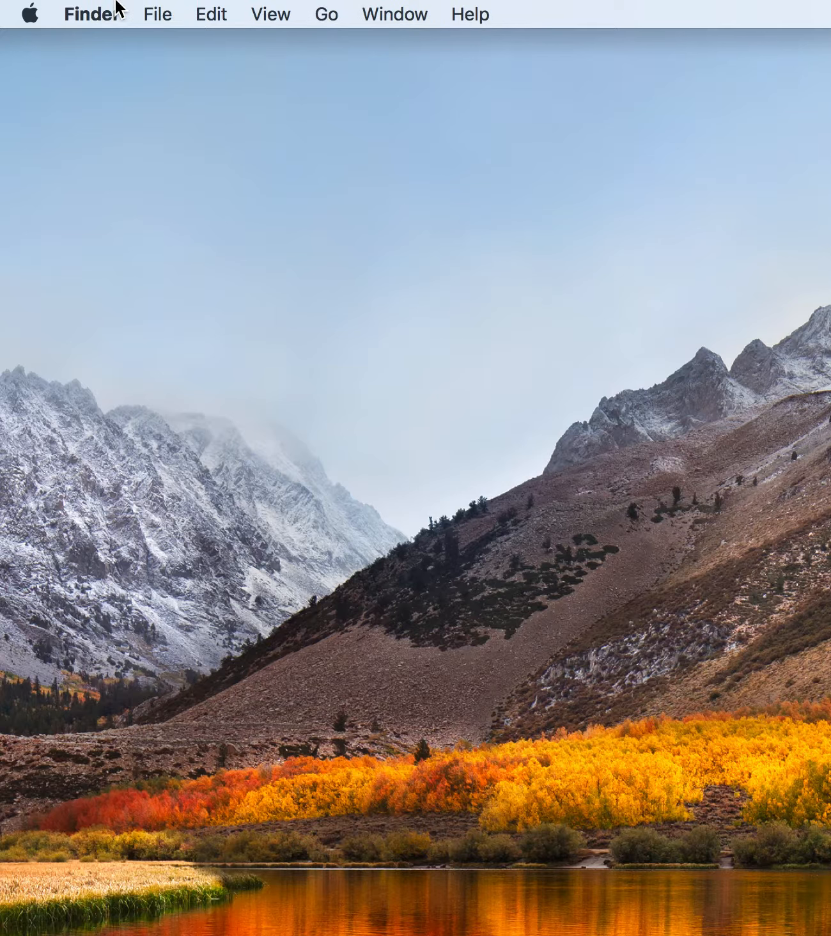
{"action": "mouse_move", "coordinate": [120, 141]}
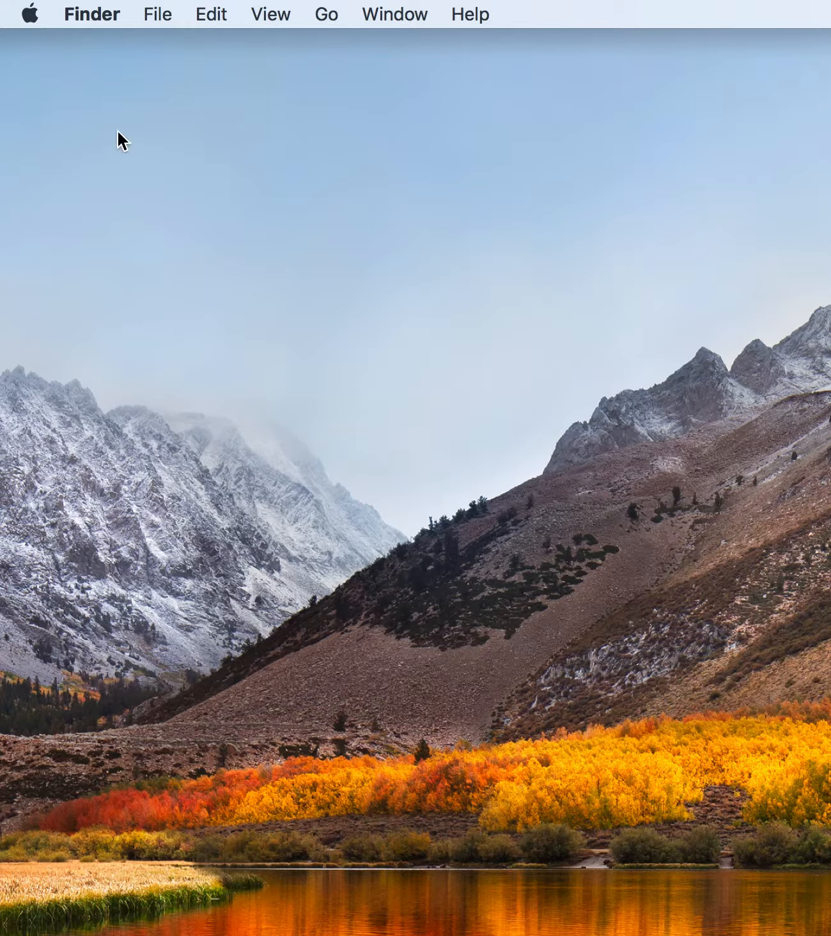
{"action": "mouse_move", "coordinate": [237, 324]}
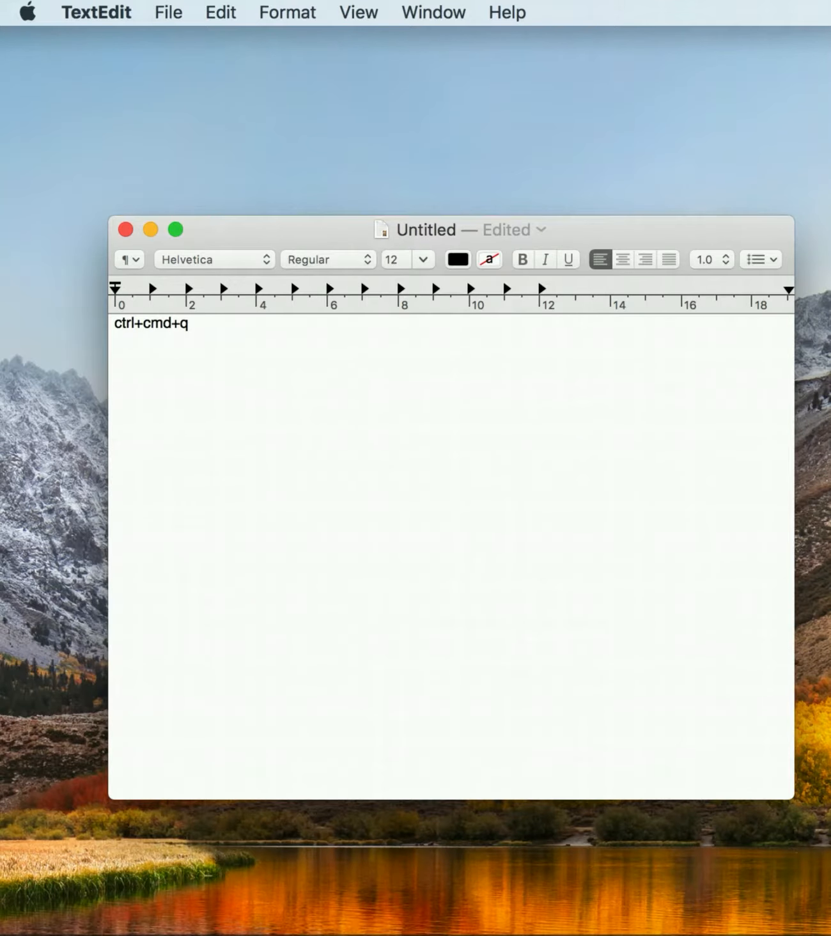
Correct the note to 'ctrl+cmd+Q' with a capital Q and set the line to 48-point text.
{"action": "type", "text": "Q"}
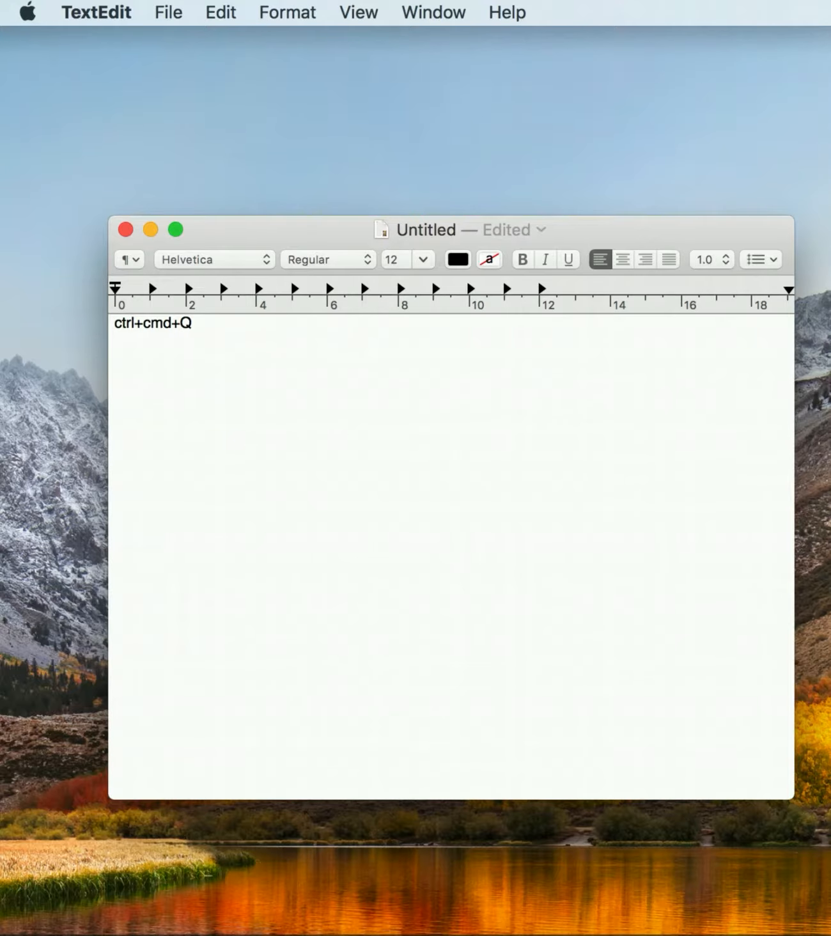
{"action": "triple_click", "coordinate": [153, 323]}
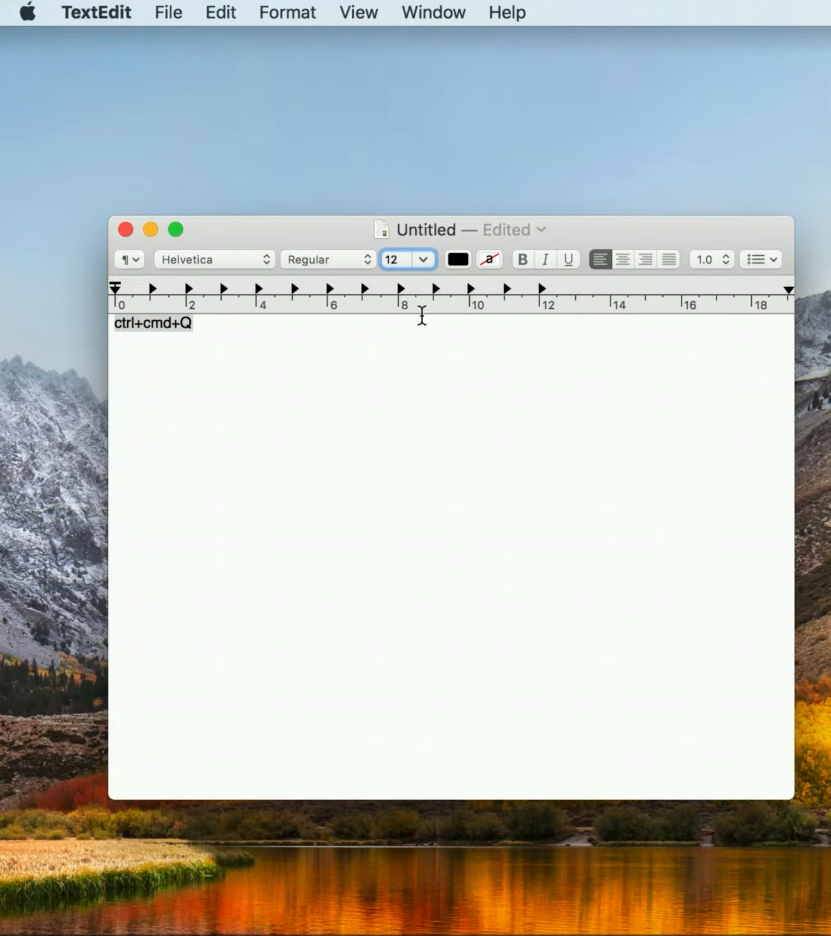
{"action": "left_click", "coordinate": [422, 259]}
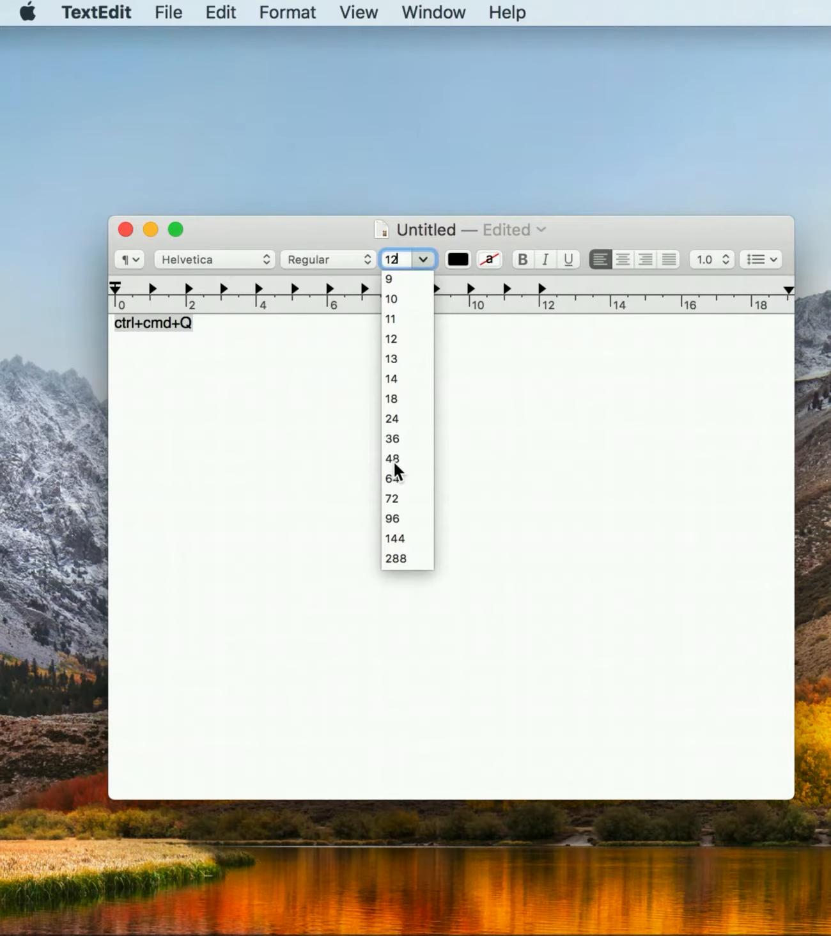
{"action": "left_click", "coordinate": [390, 458]}
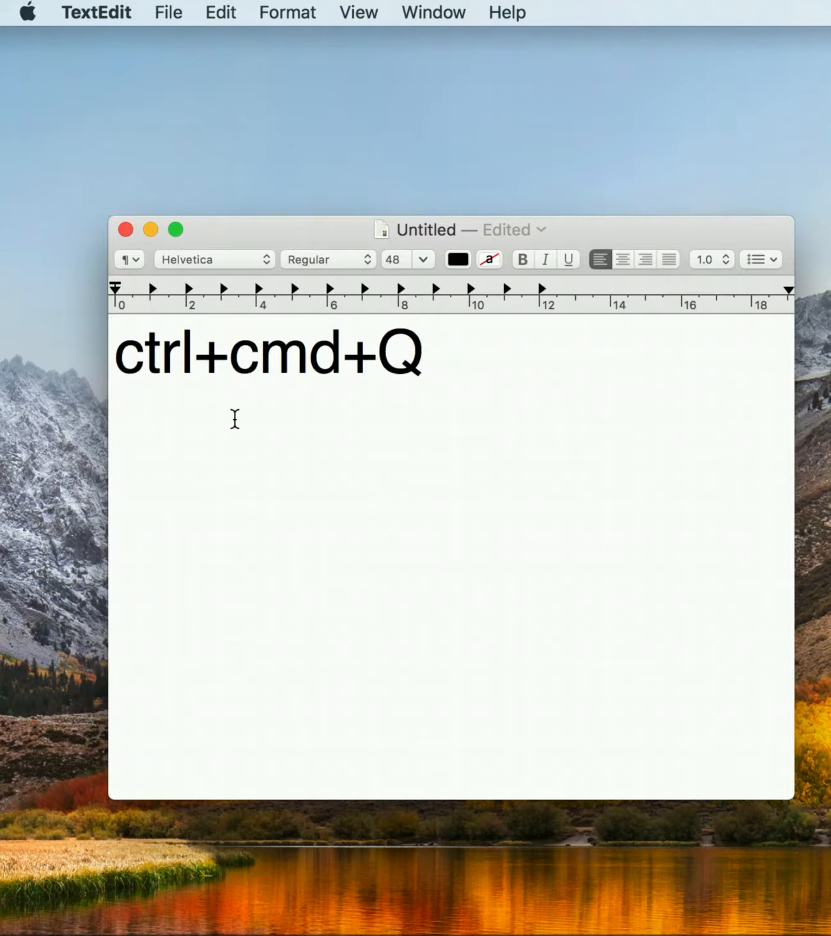
{"action": "left_click", "coordinate": [427, 355]}
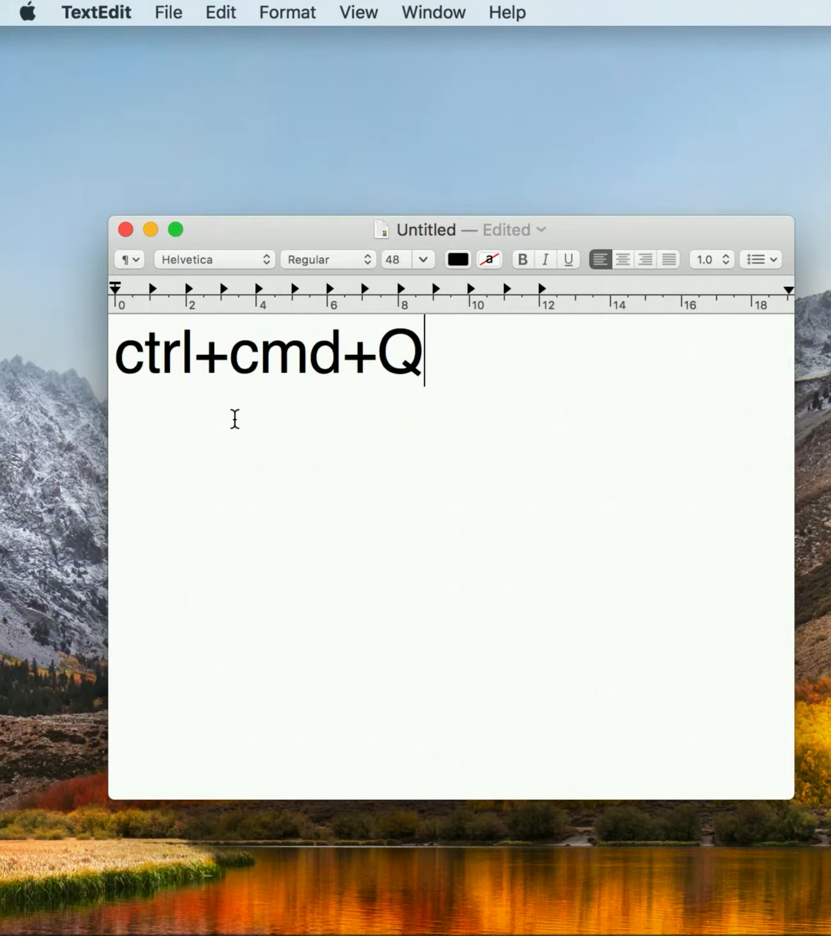
{"action": "mouse_move", "coordinate": [109, 251]}
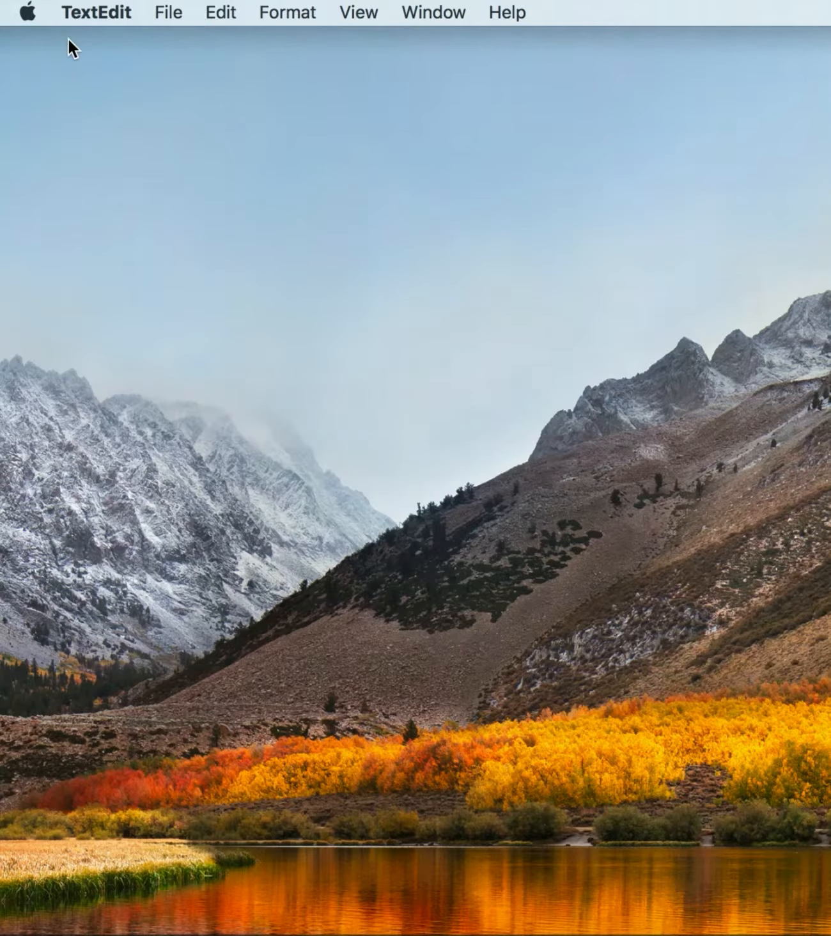
Reveal the Apple menu showing Lock Screen with its ctrl+cmd+Q shortcut.
{"action": "left_click", "coordinate": [32, 11]}
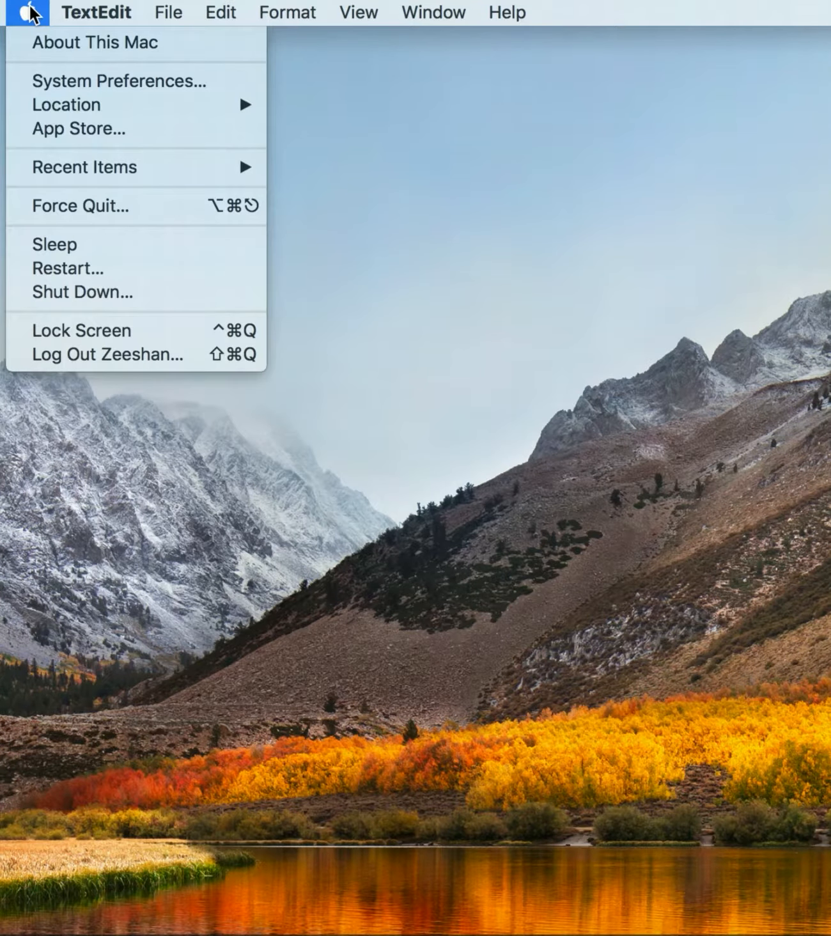
{"action": "mouse_move", "coordinate": [159, 329]}
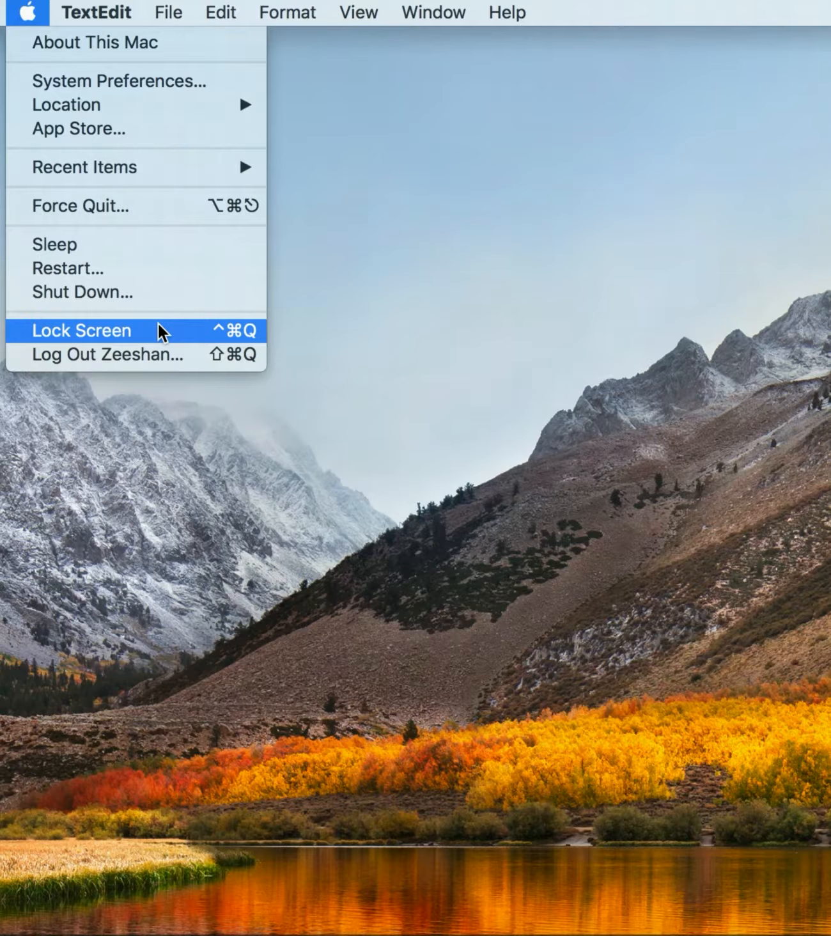
{"action": "mouse_move", "coordinate": [165, 338]}
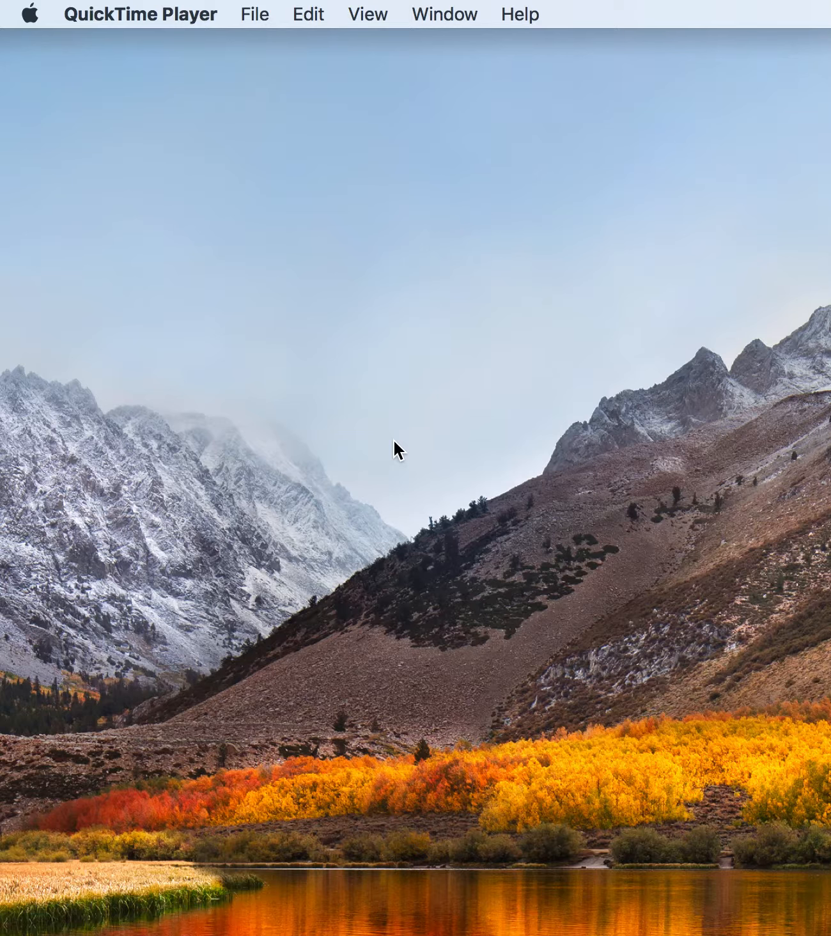
{"action": "mouse_move", "coordinate": [387, 332]}
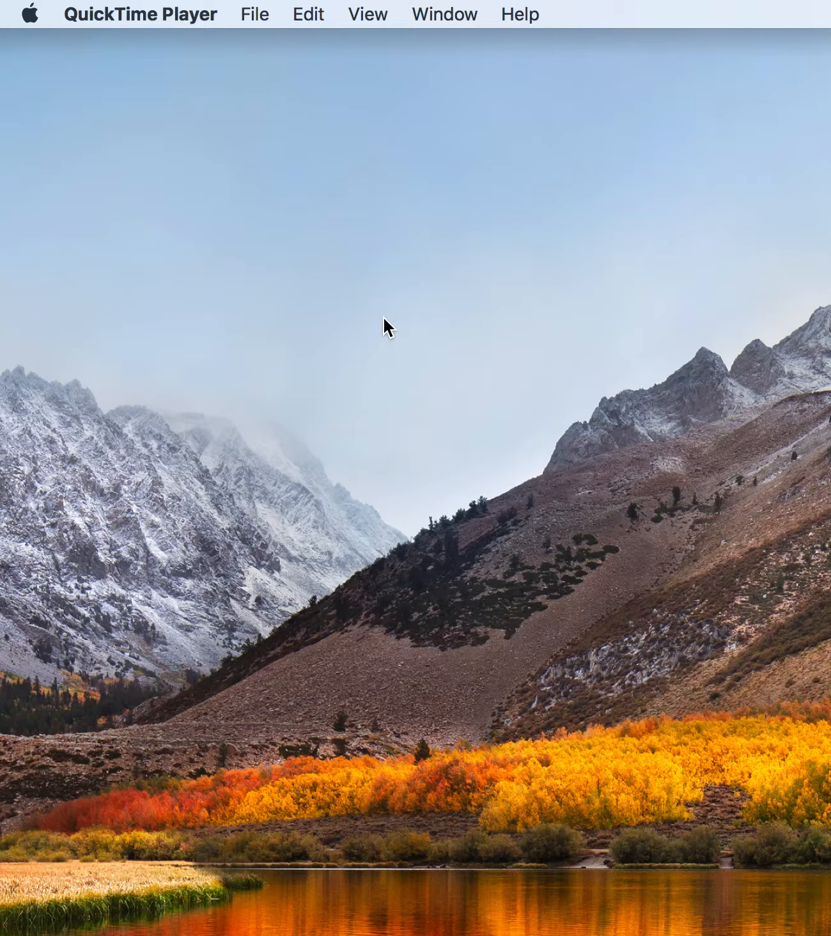
{"action": "mouse_move", "coordinate": [182, 144]}
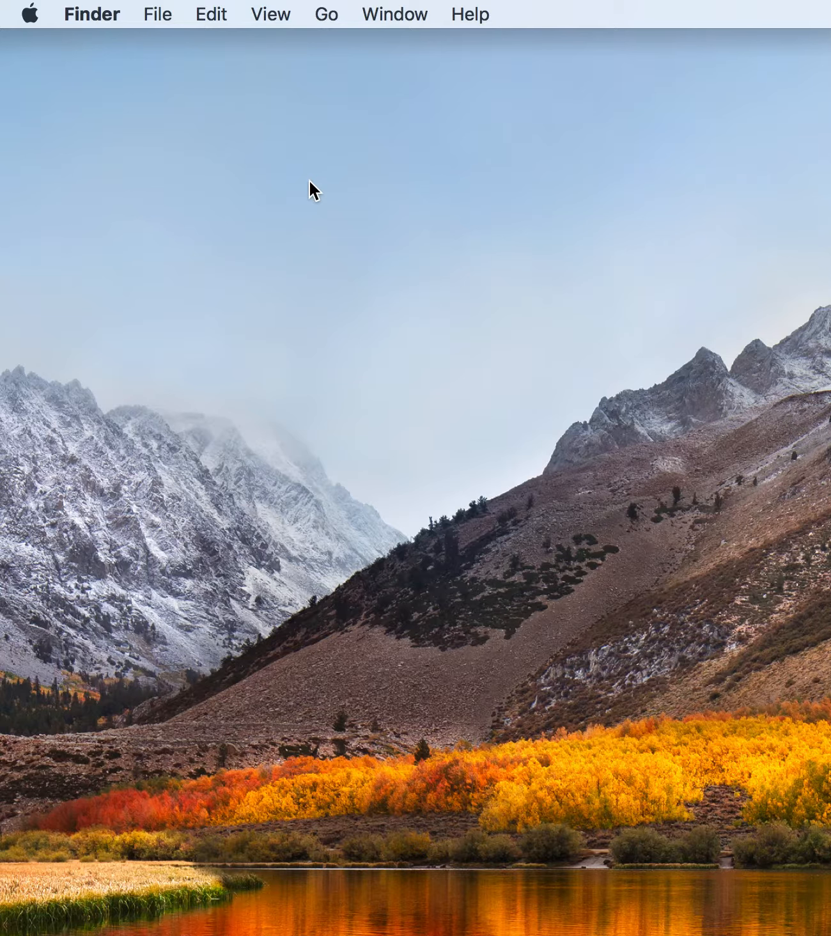
{"action": "mouse_move", "coordinate": [33, 15]}
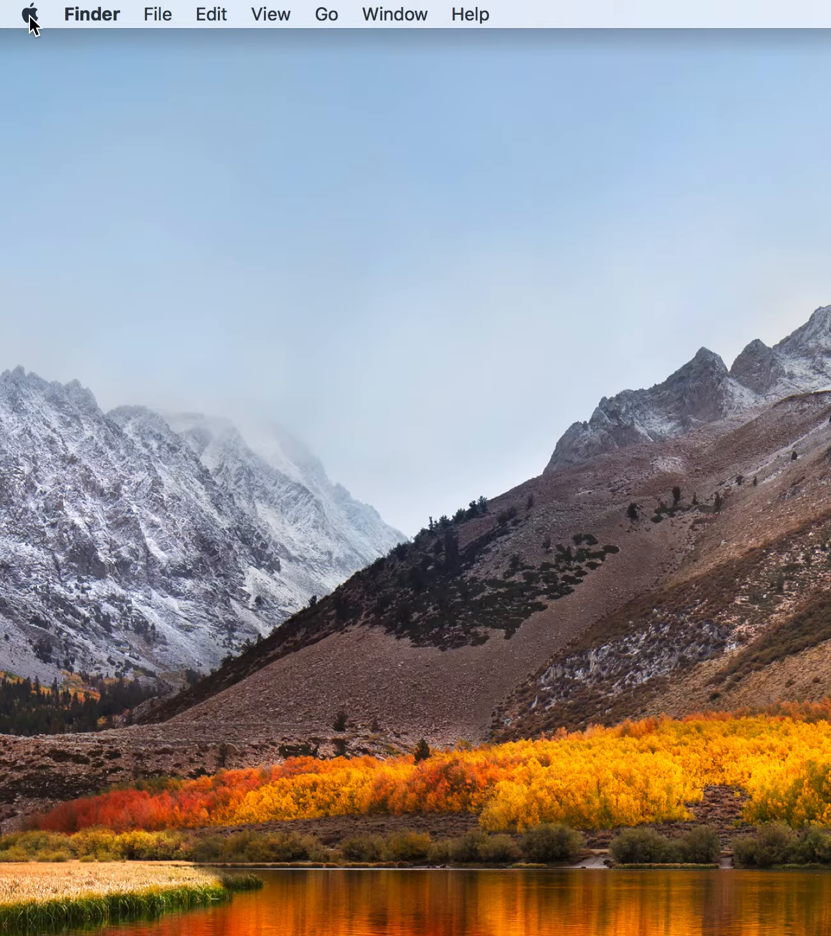
{"action": "mouse_move", "coordinate": [234, 319]}
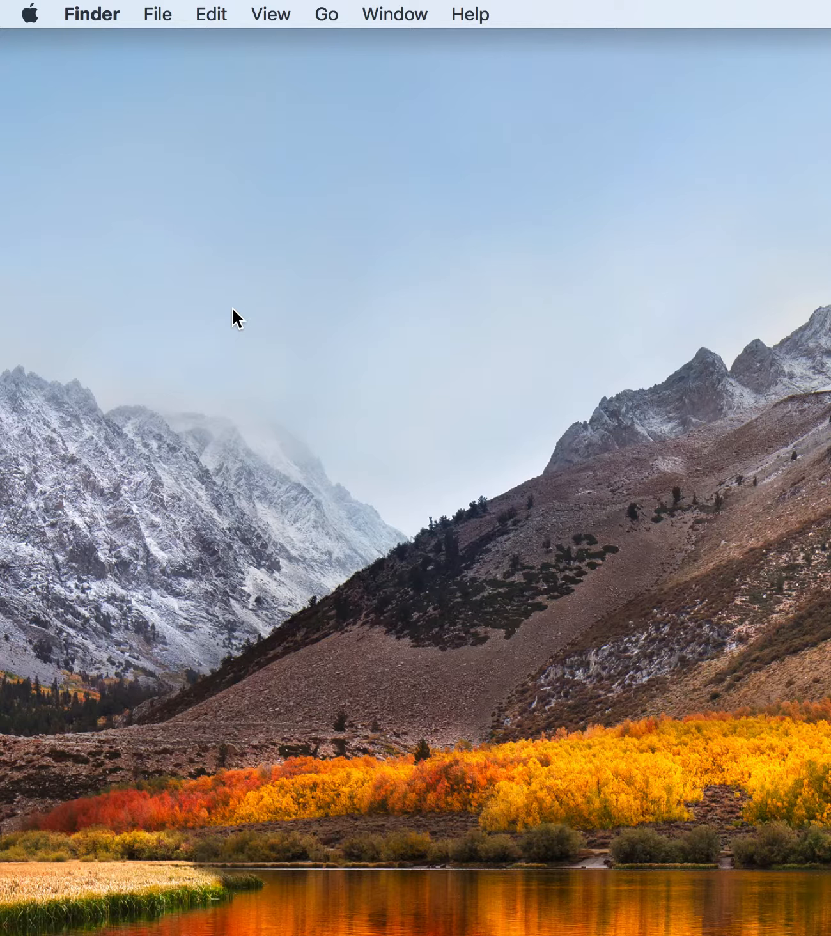
{"action": "mouse_move", "coordinate": [187, 238]}
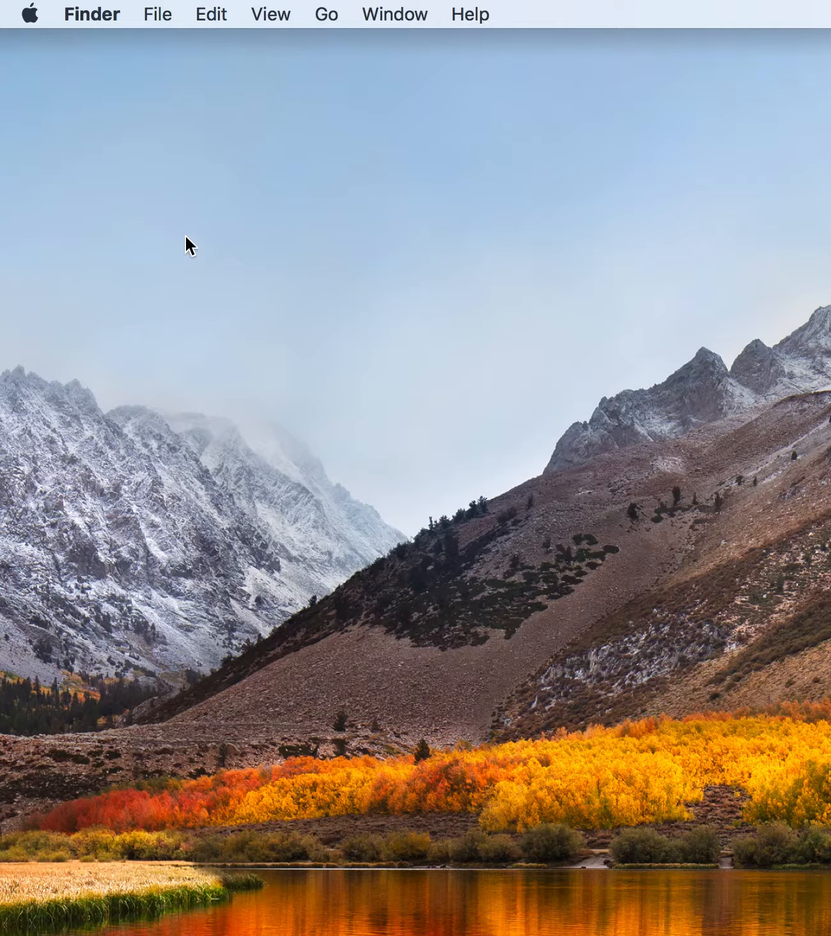
{"action": "mouse_move", "coordinate": [105, 32]}
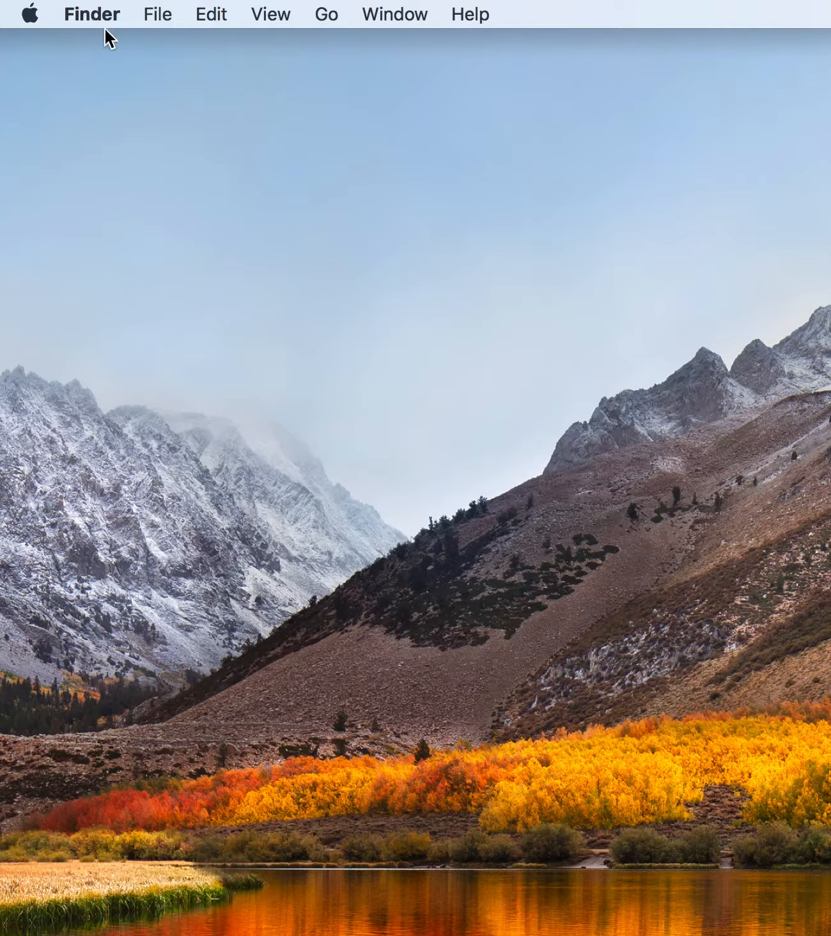
{"action": "mouse_move", "coordinate": [41, 23]}
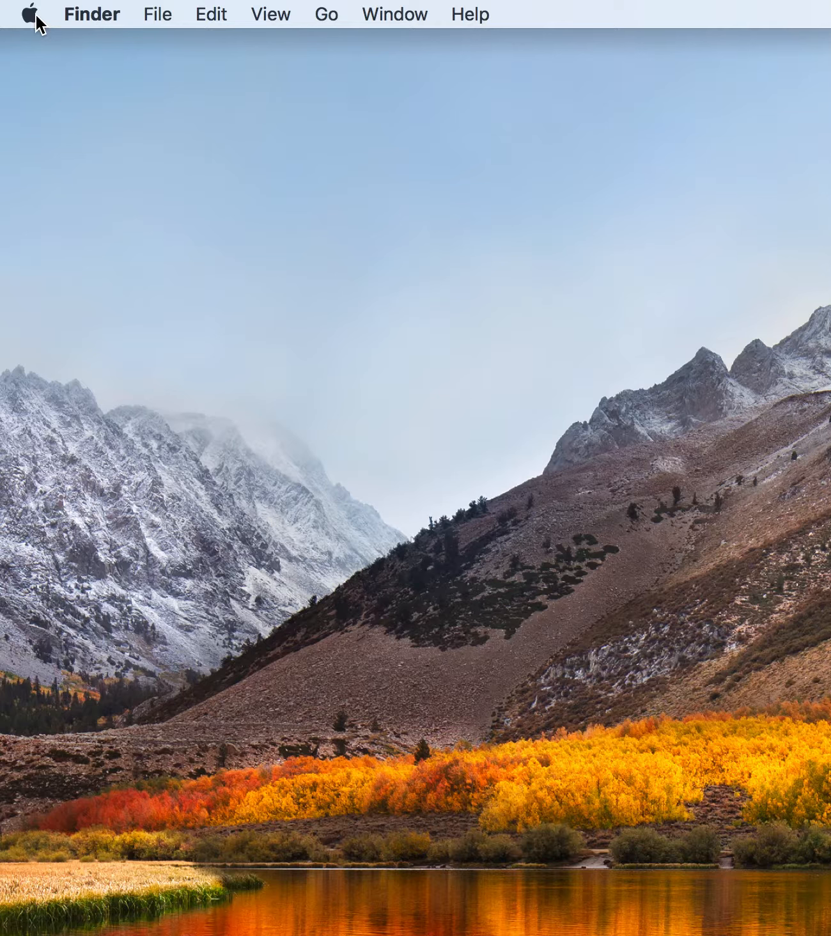
Lock the screen by choosing Lock Screen from the Apple menu.
{"action": "left_click", "coordinate": [32, 14]}
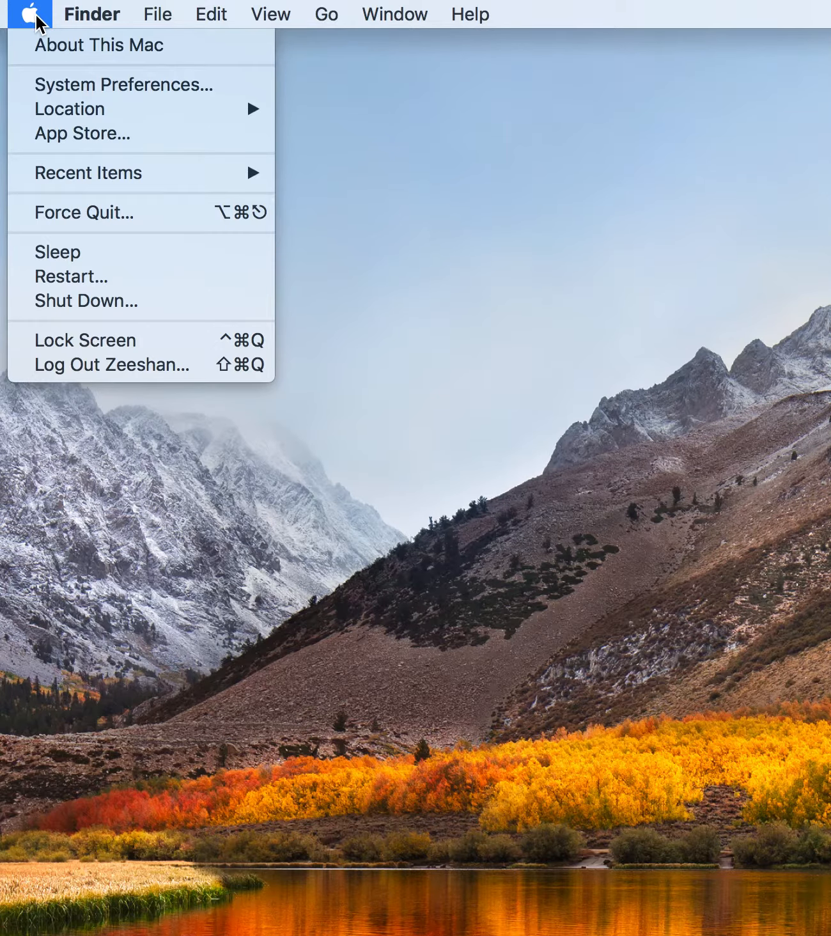
{"action": "mouse_move", "coordinate": [177, 340]}
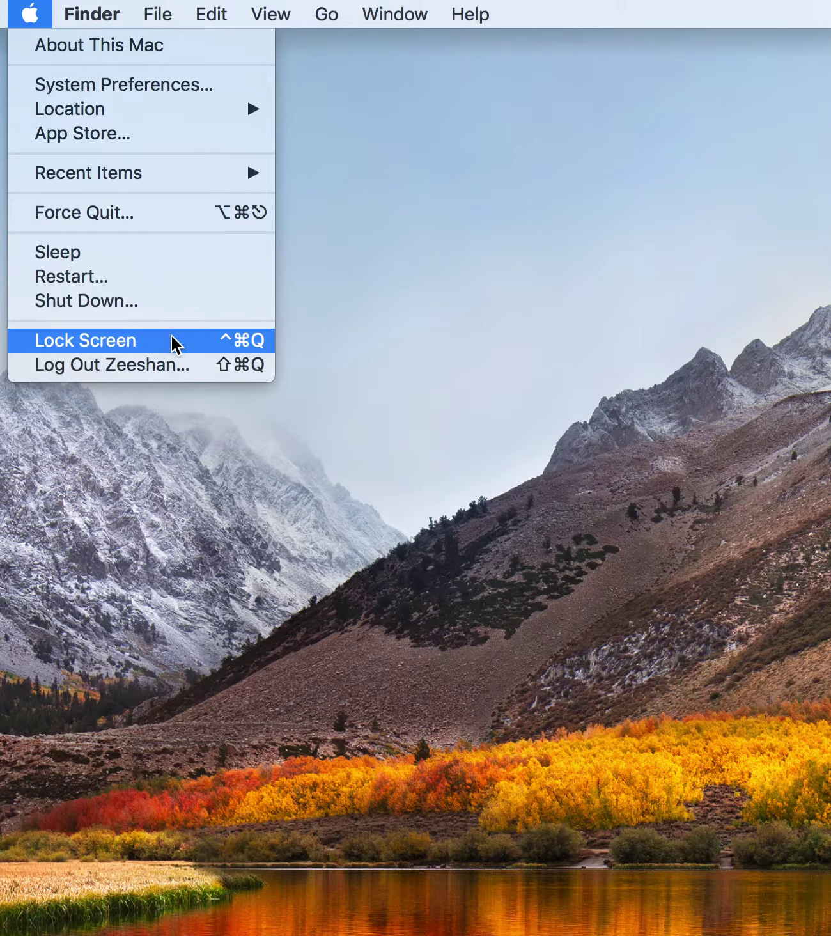
{"action": "left_click", "coordinate": [84, 340]}
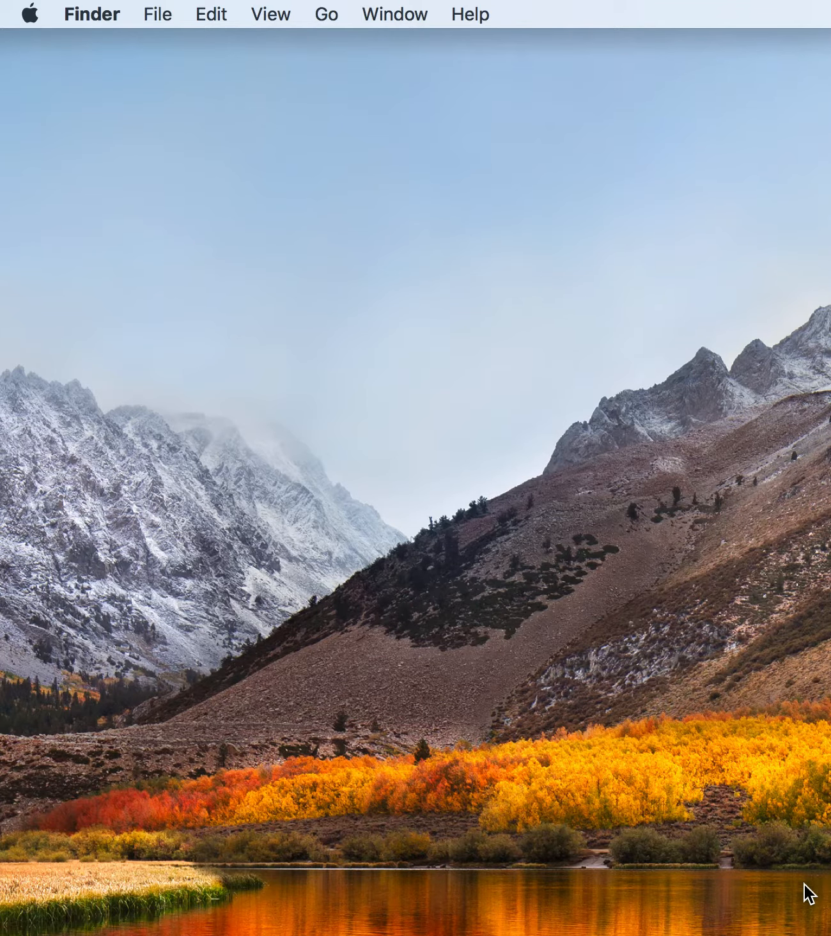
{"action": "mouse_move", "coordinate": [226, 317]}
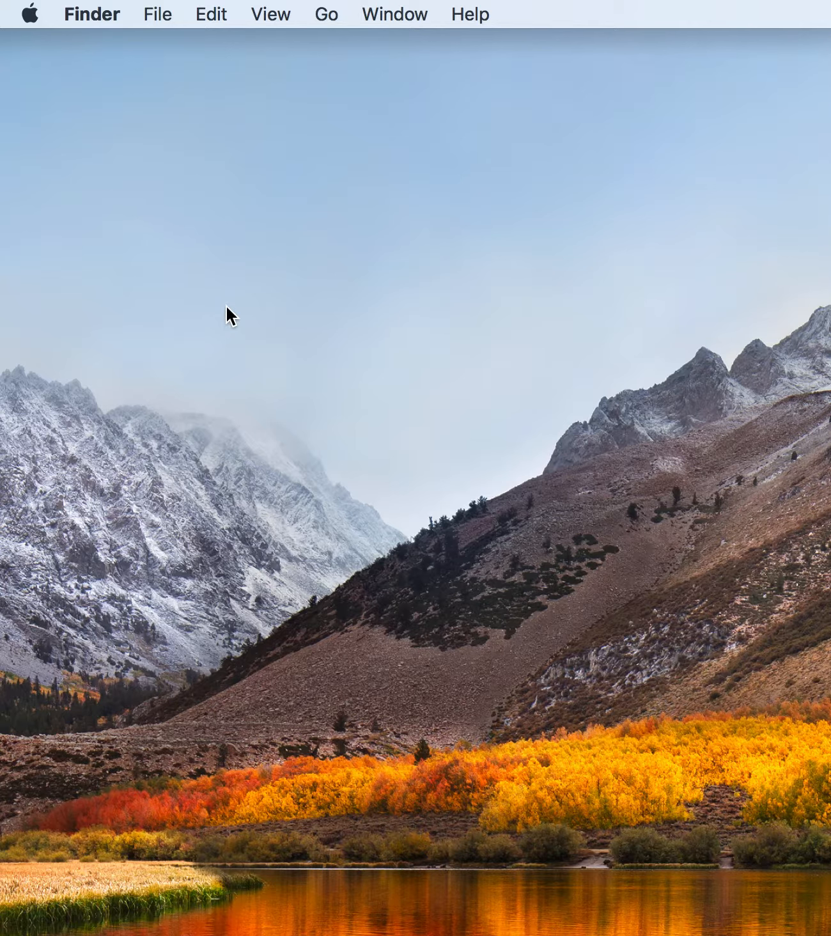
{"action": "mouse_move", "coordinate": [202, 184]}
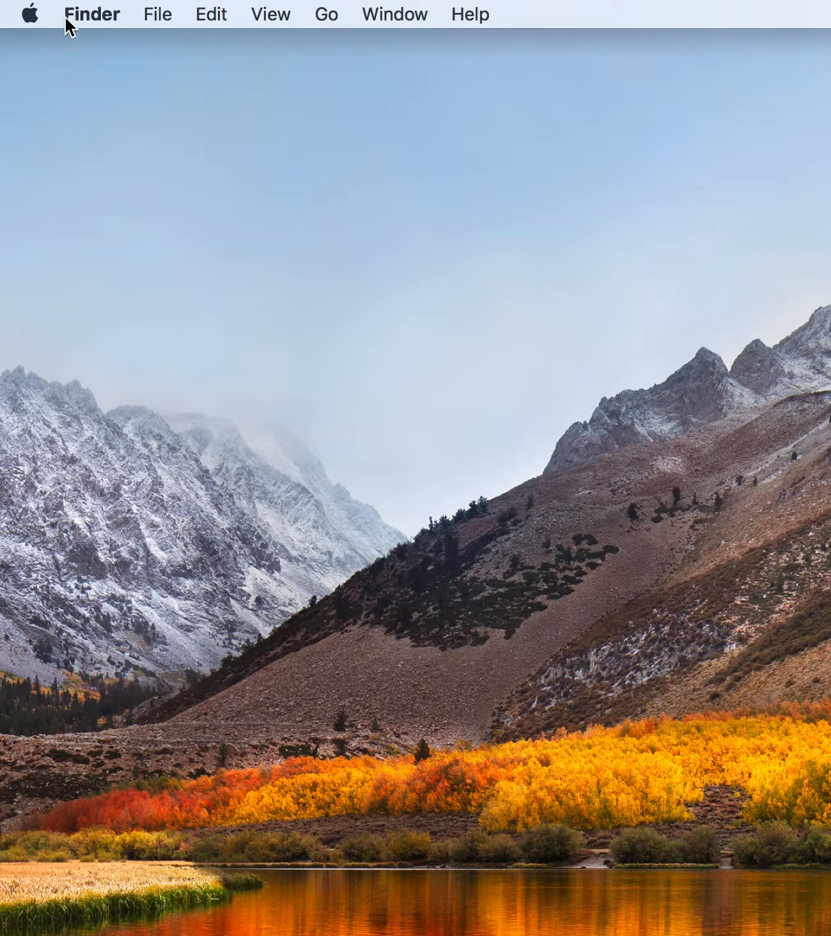
Show the Apple menu again with Sleep, Restart, Shut Down and Lock Screen listed.
{"action": "left_click", "coordinate": [31, 15]}
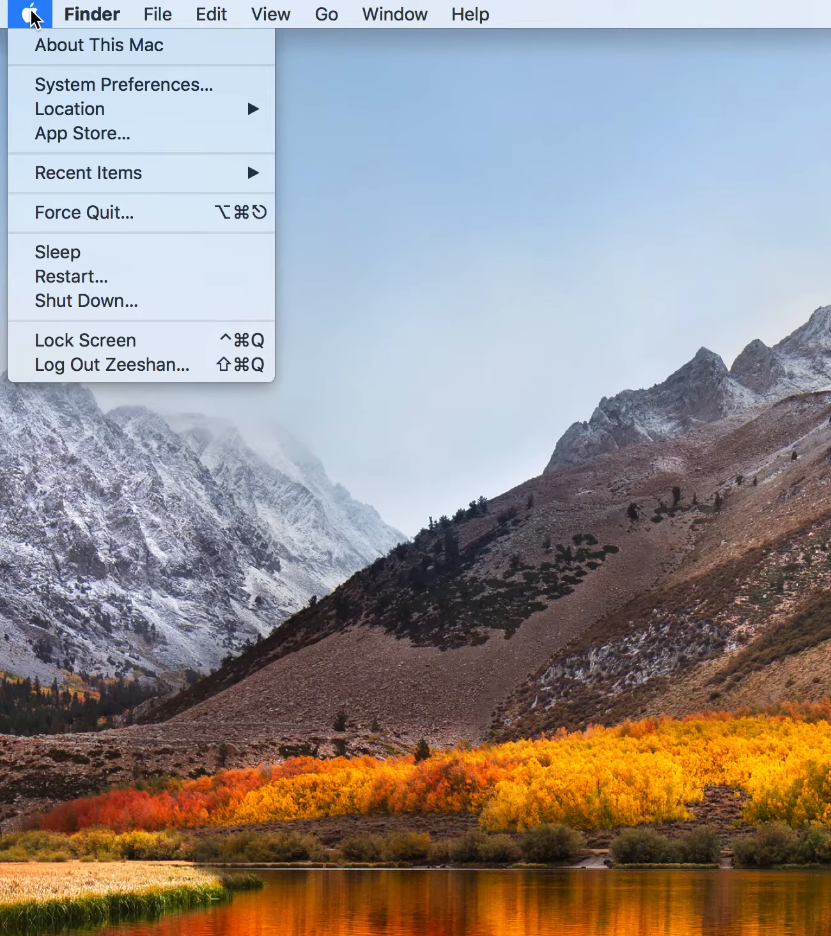
{"action": "mouse_move", "coordinate": [118, 318]}
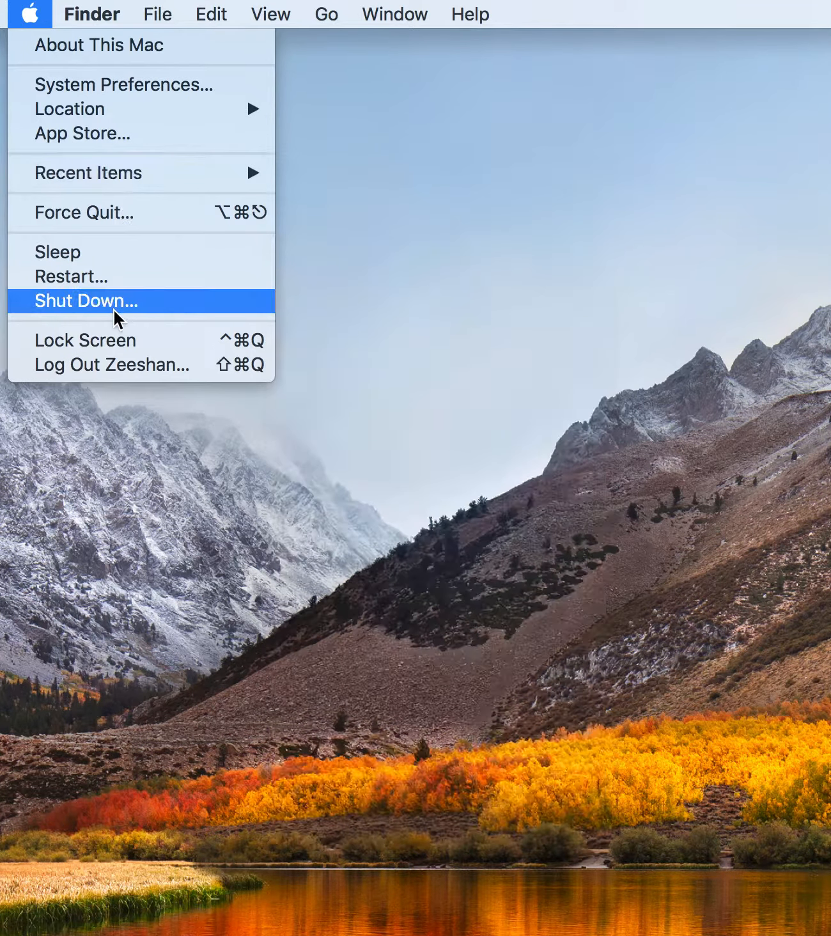
{"action": "mouse_move", "coordinate": [569, 381]}
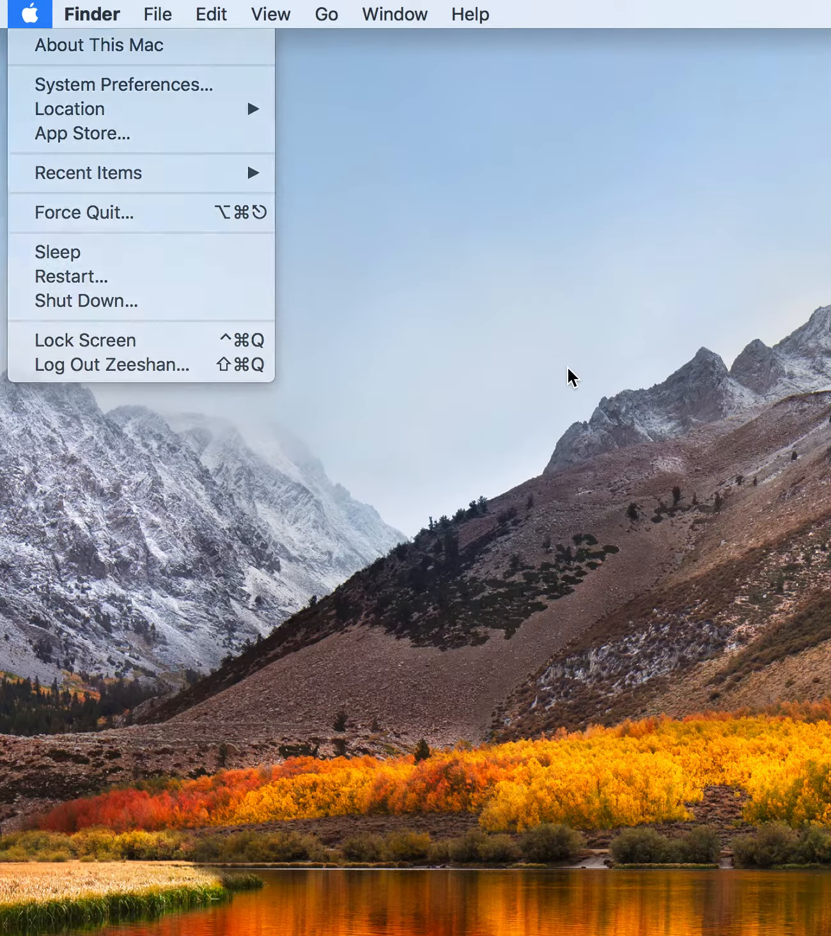